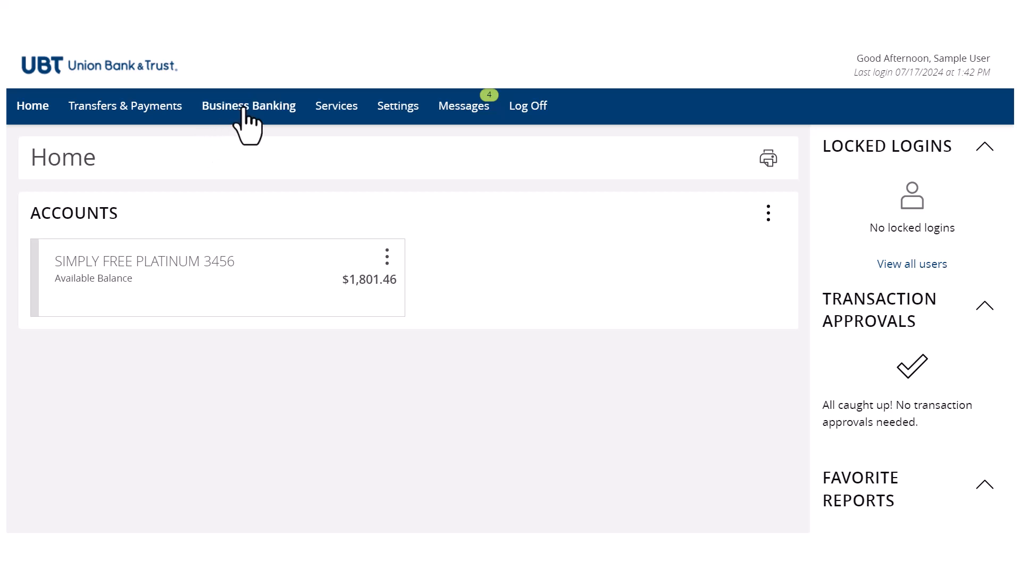
Step: Go to Business Banking and open the Recipients list showing ABC Company and Joe Sample
click(248, 106)
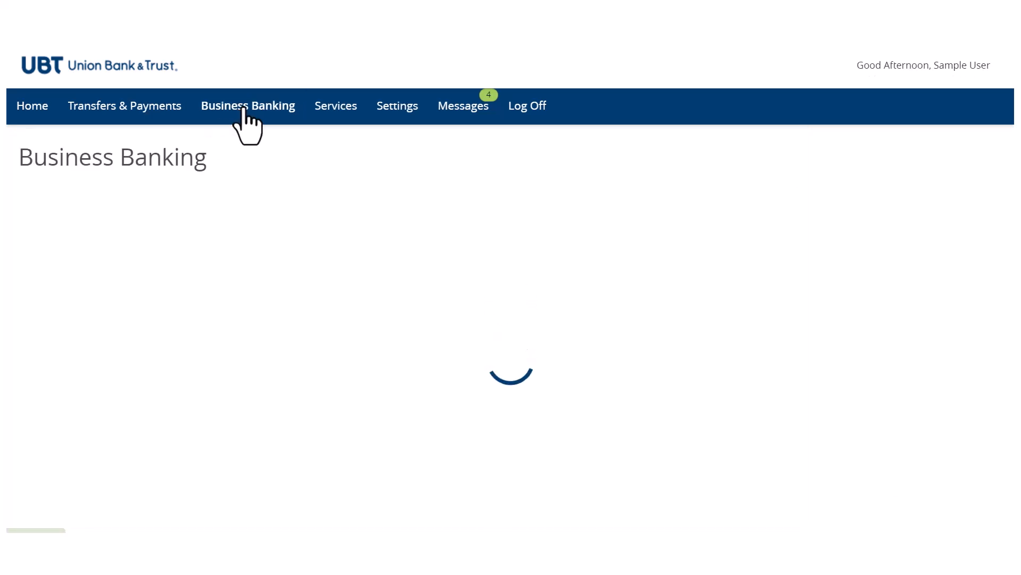
click(248, 105)
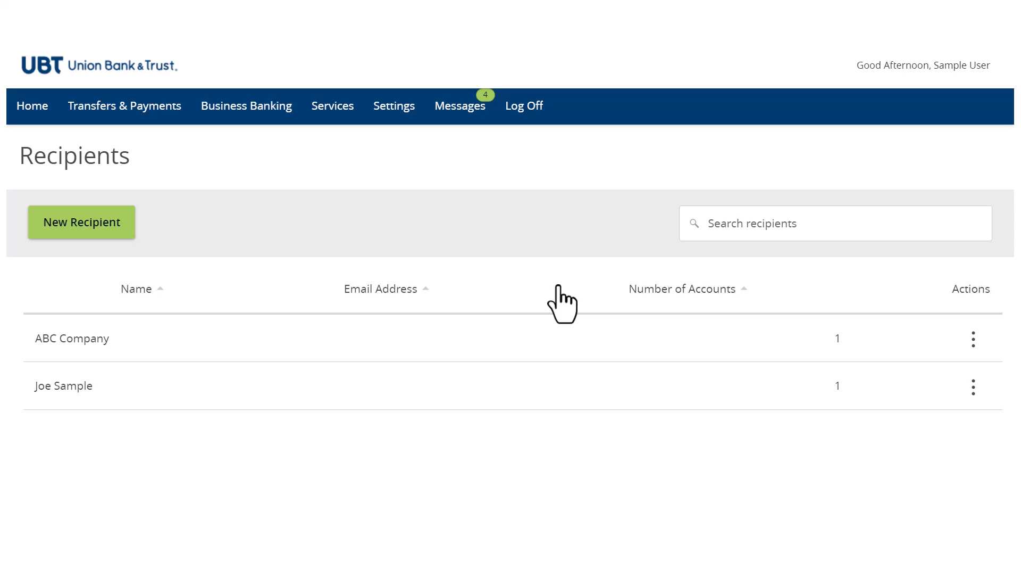
mouse_move(323, 270)
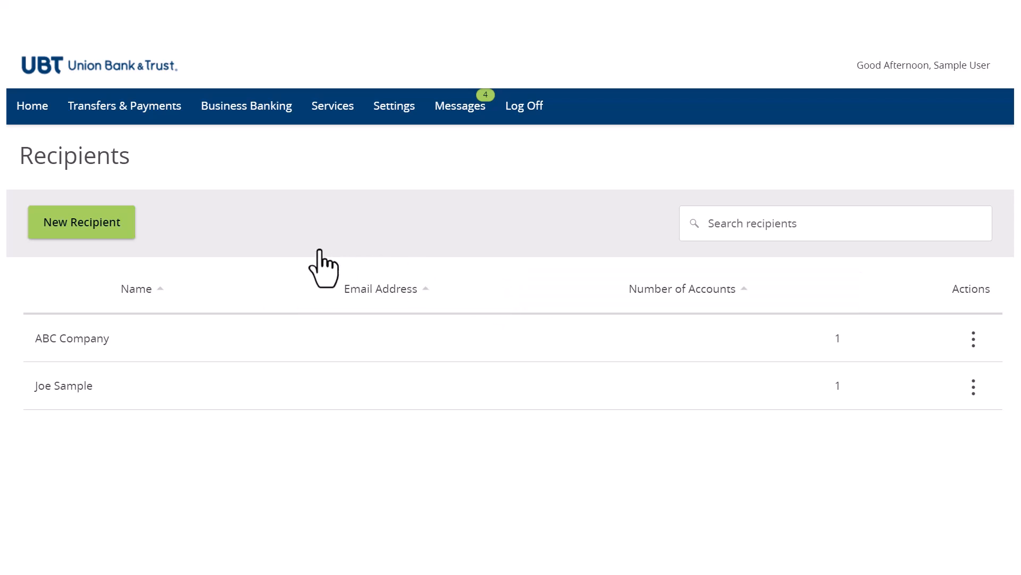
Step: Create recipient 'Sally Sample' with an email address and template-payment email notifications enabled
click(81, 221)
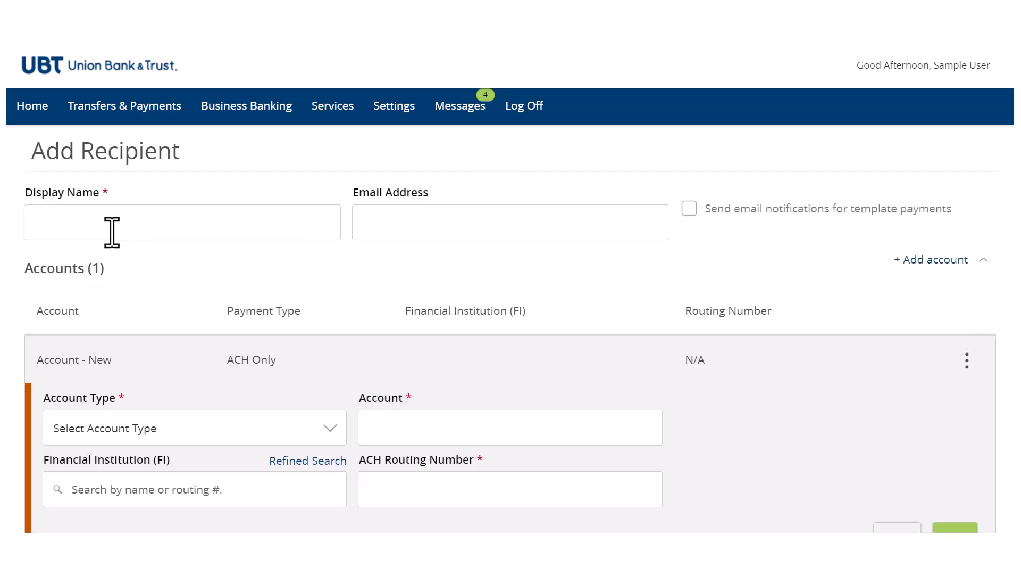
text(Sally Sample)
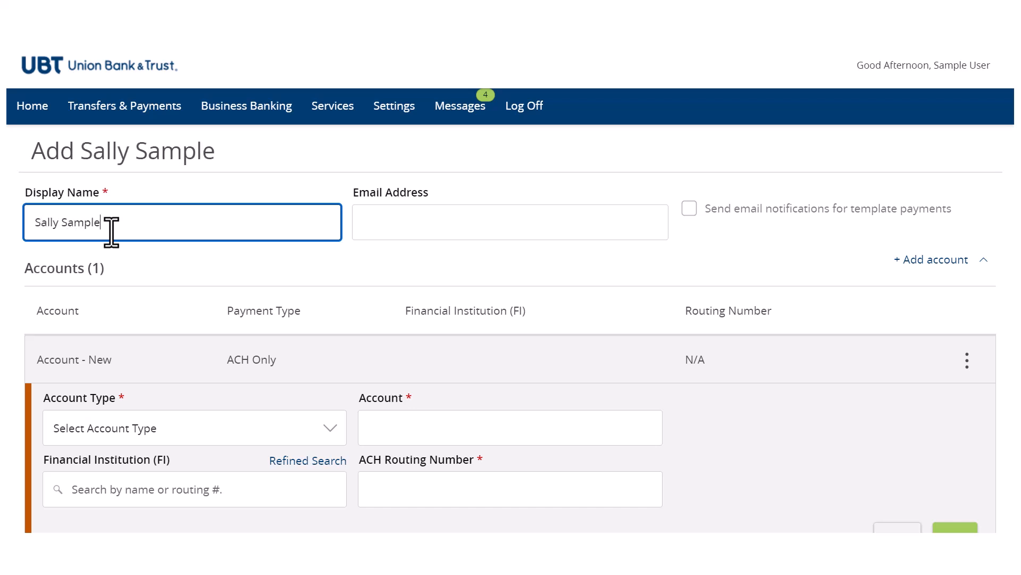
mouse_move(358, 270)
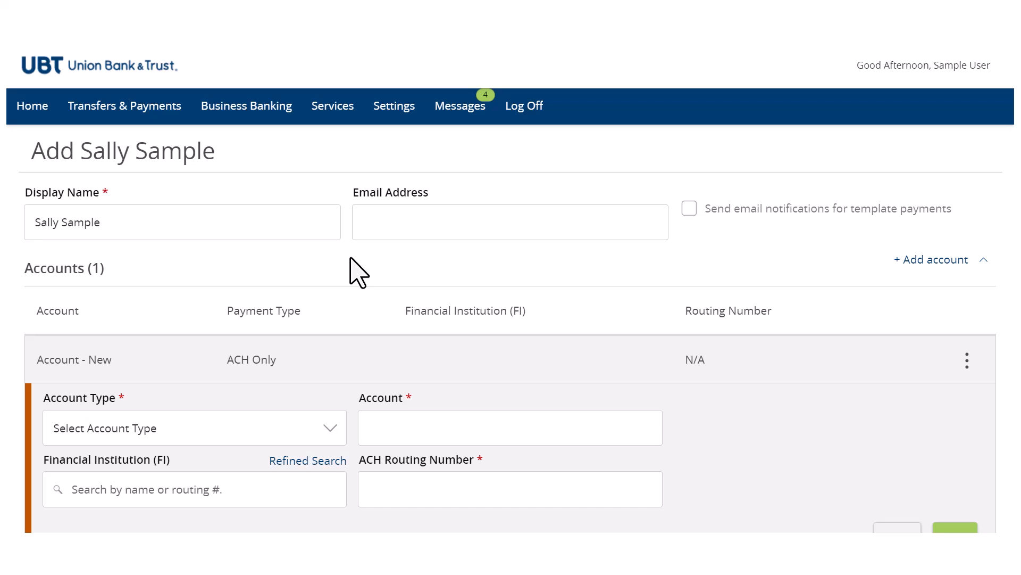
text(sally@abc.com)
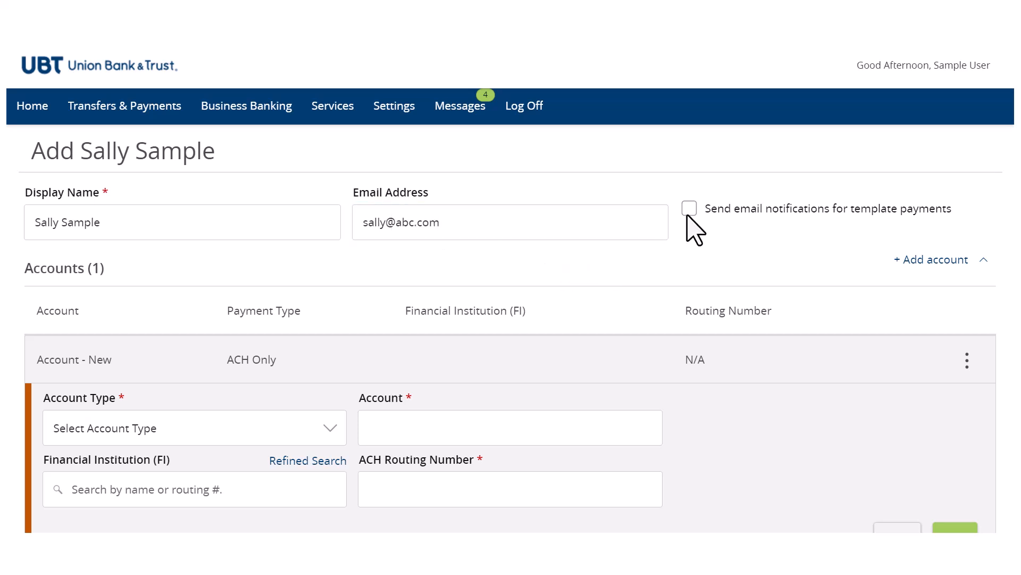
click(689, 208)
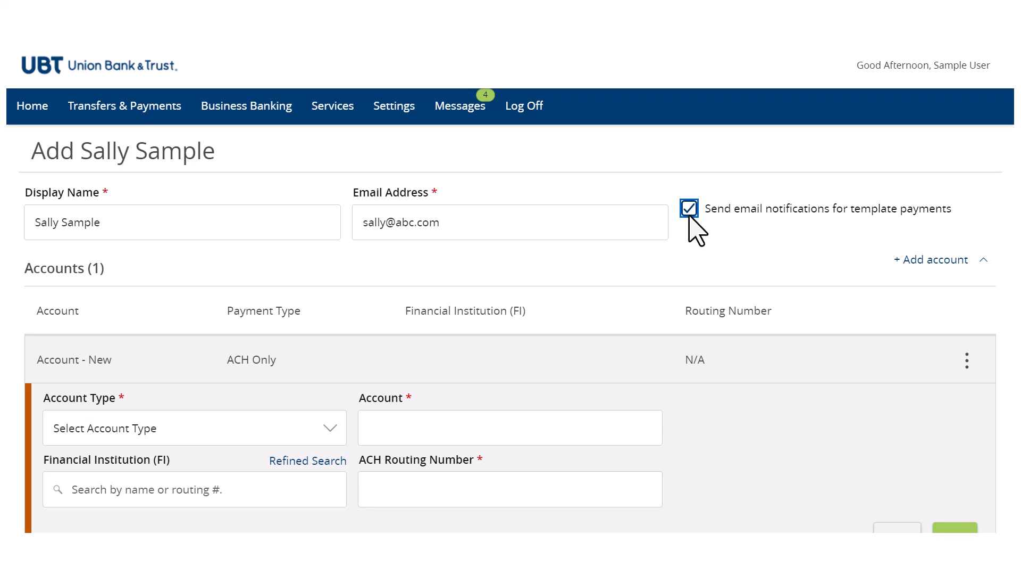
click(688, 208)
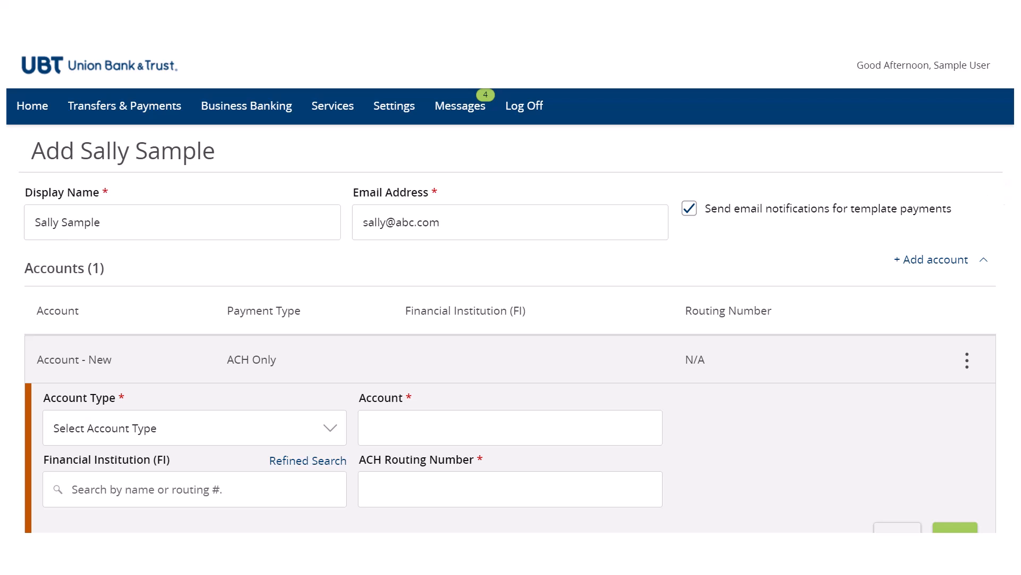
Step: Add a checking account with its number at BANK OF 1889, routing number 082902511
scroll(down, 3)
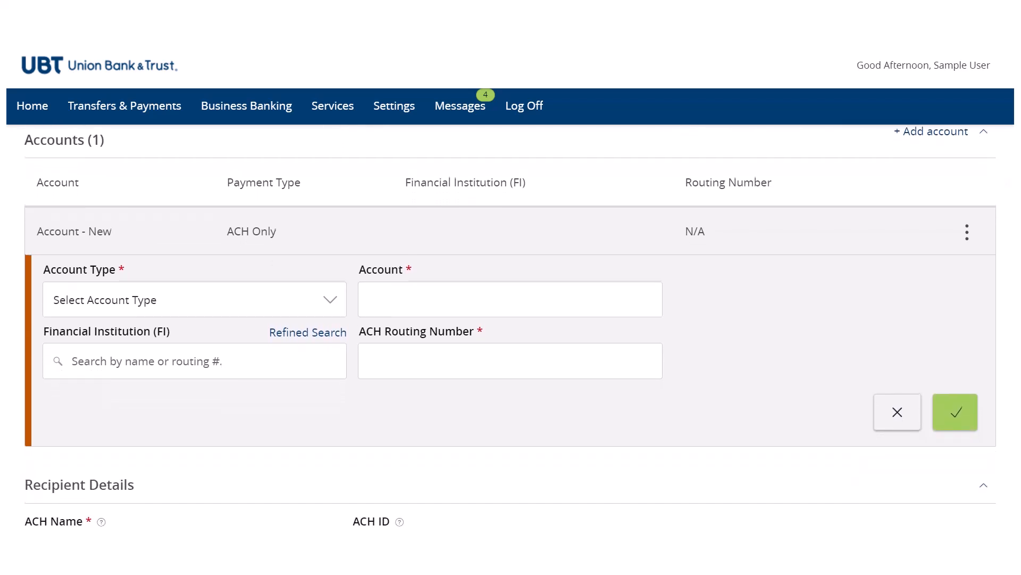
mouse_move(515, 264)
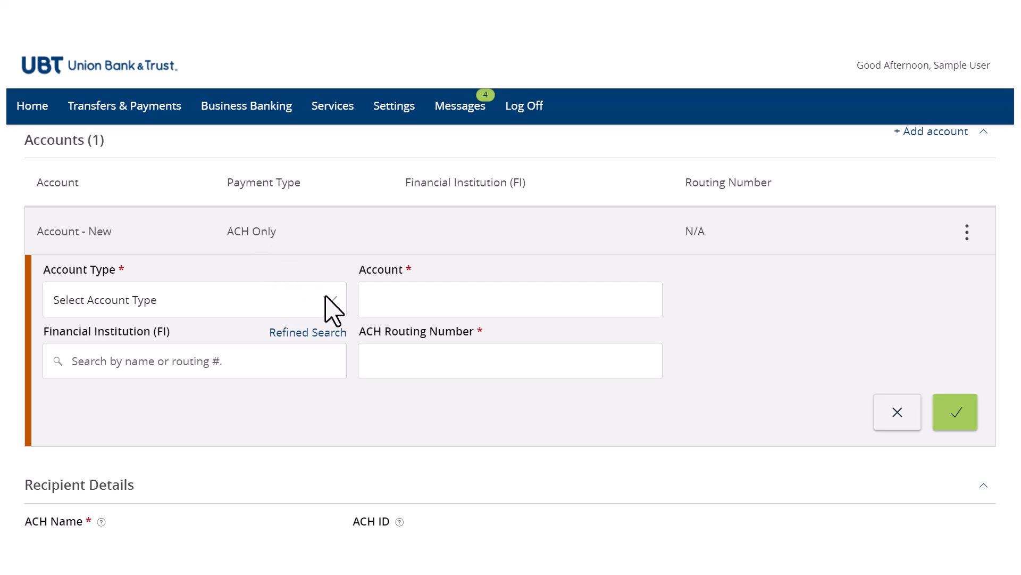
click(194, 299)
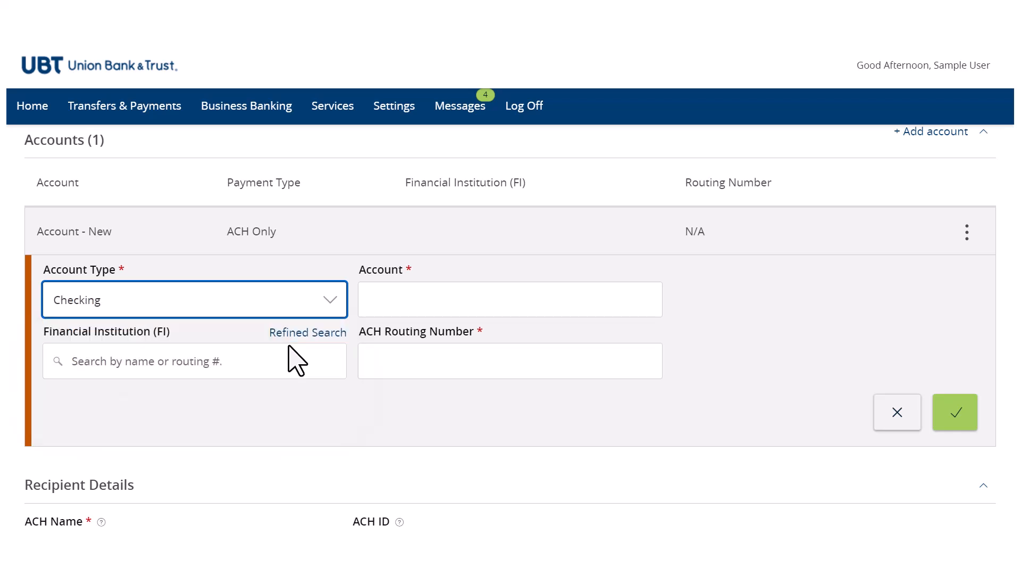
text(1234567)
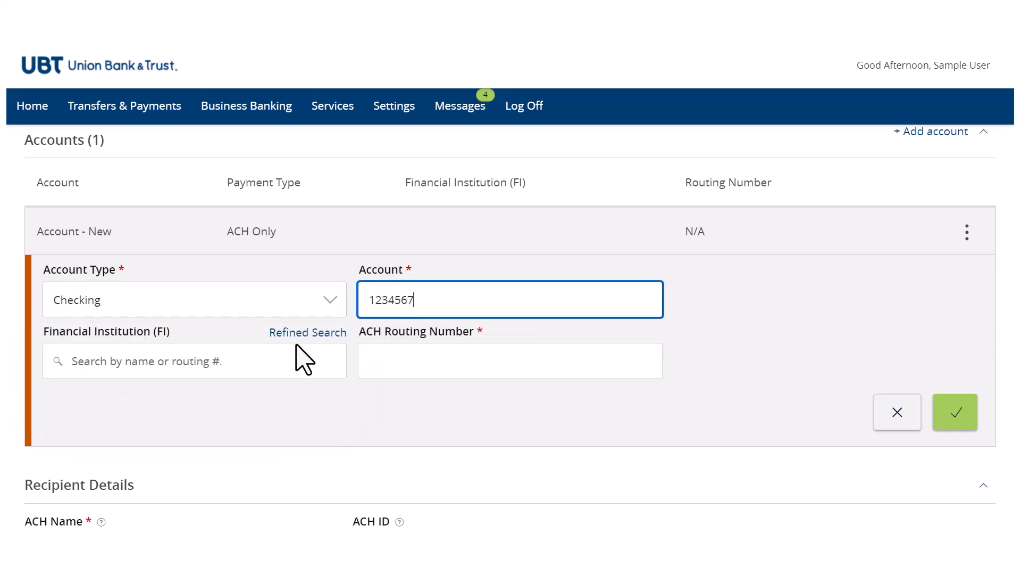
text(Bank of)
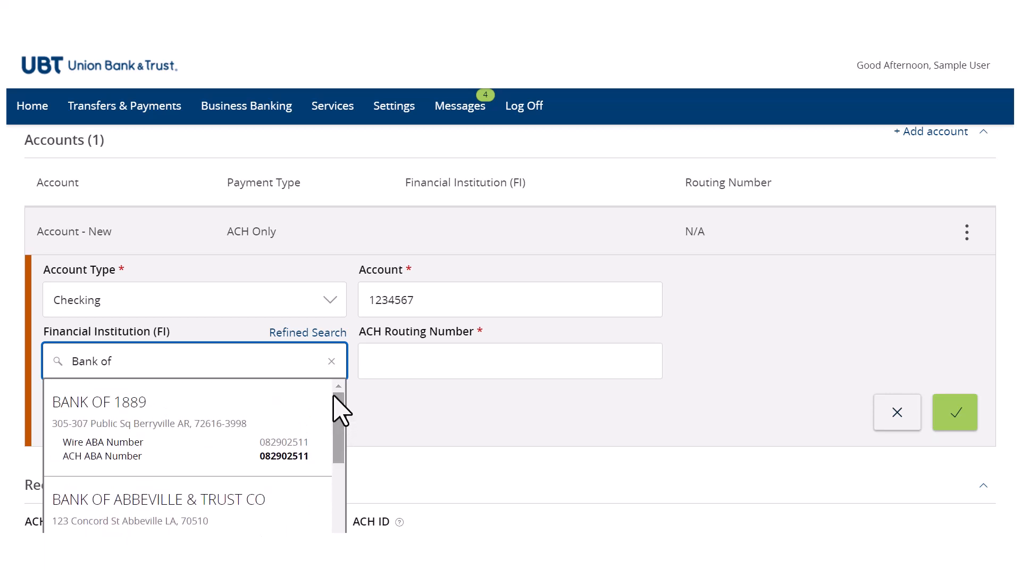
click(332, 361)
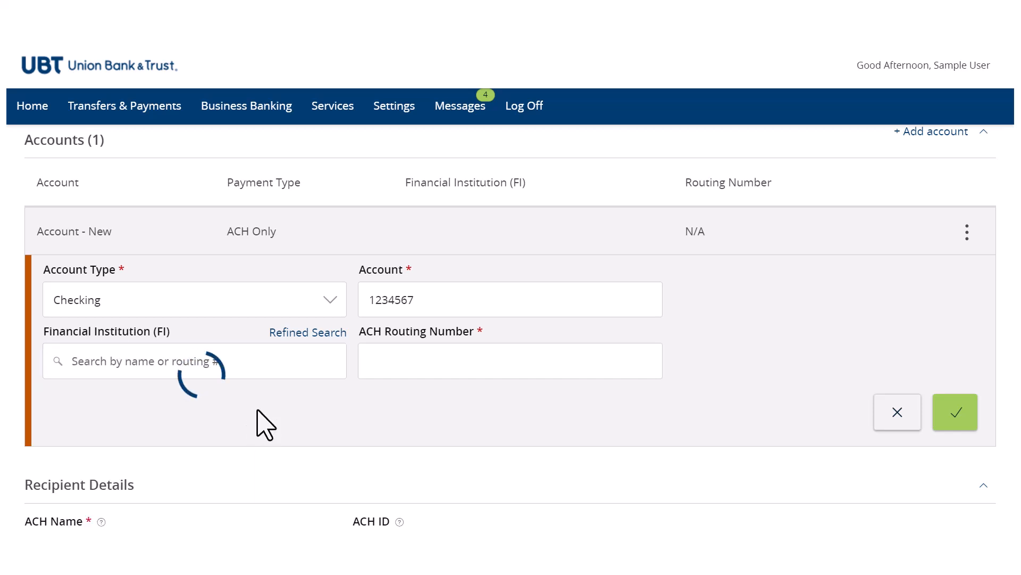
text(082902511)
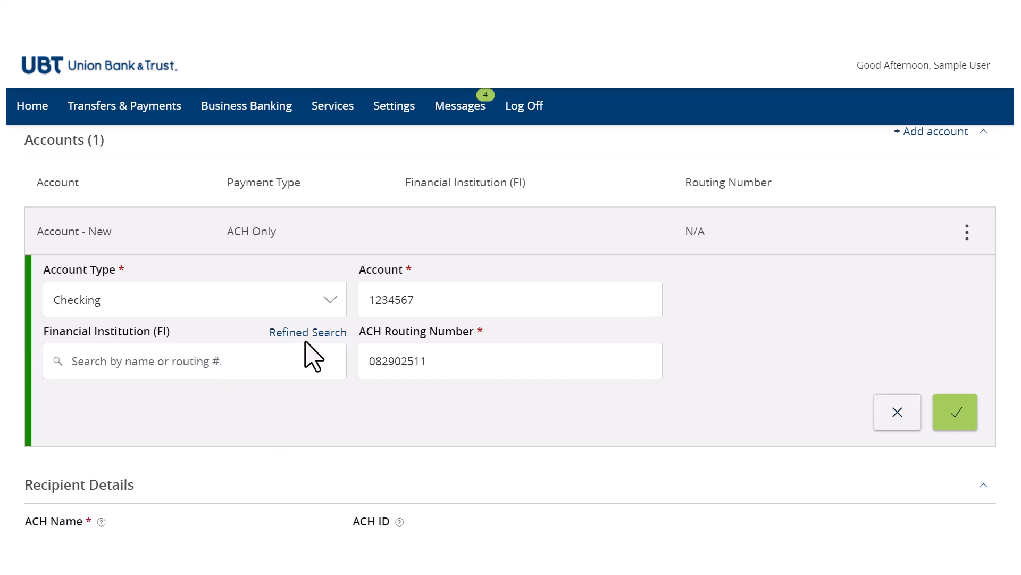
Step: Confirm the checking account ending 4567 so it appears in Sally Sample's accounts list
click(307, 332)
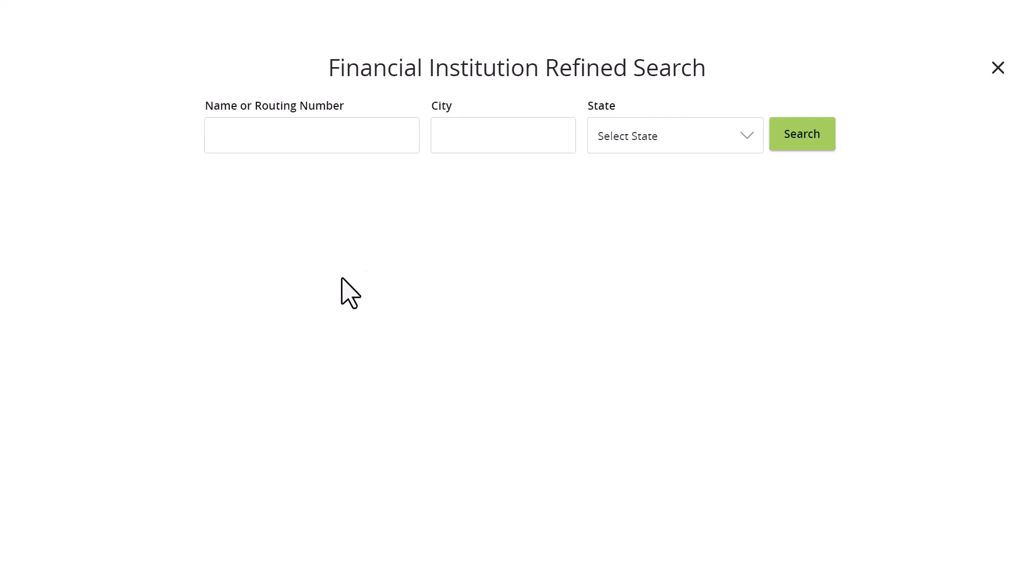
click(502, 135)
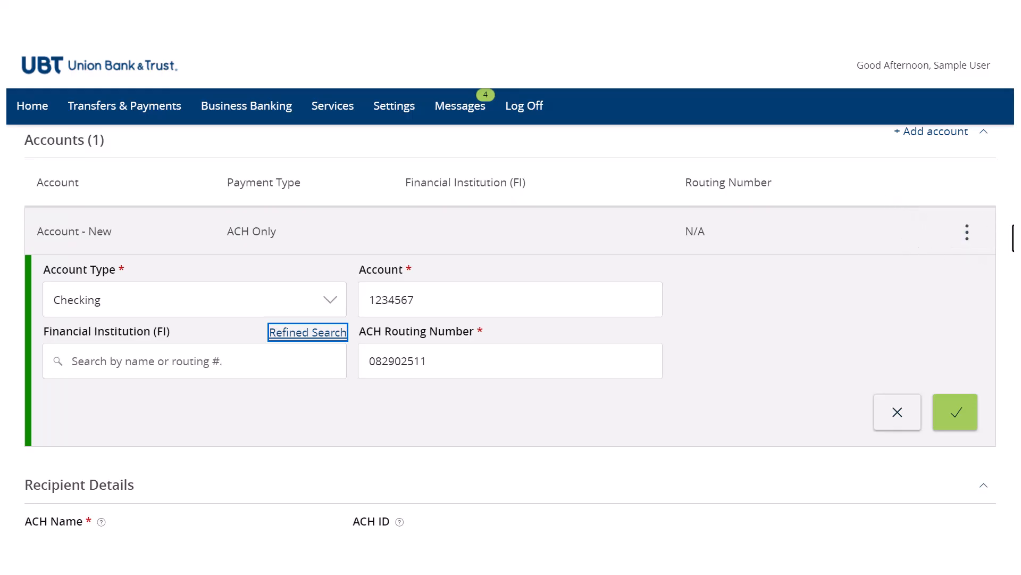
scroll(down, 3)
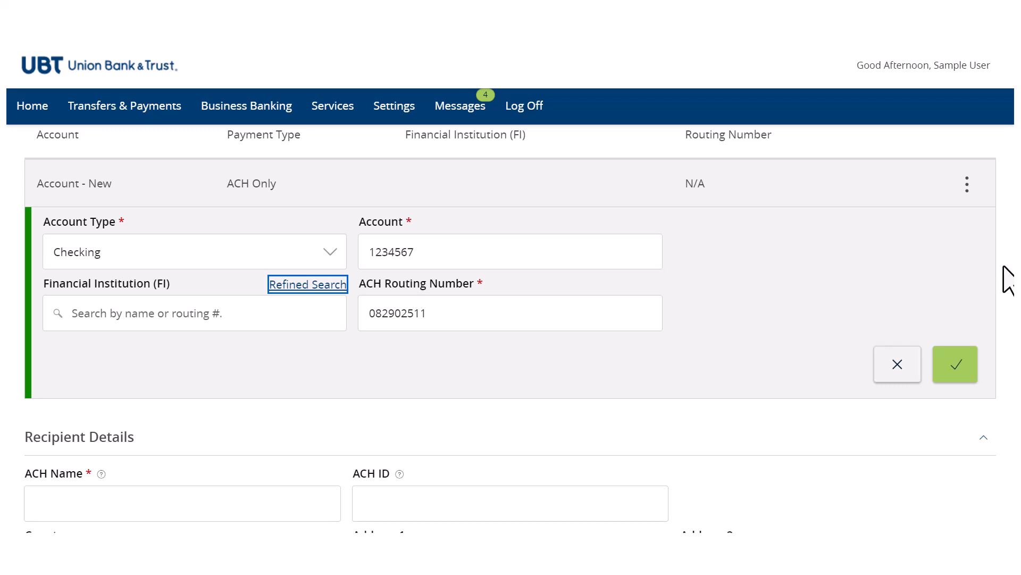
click(955, 364)
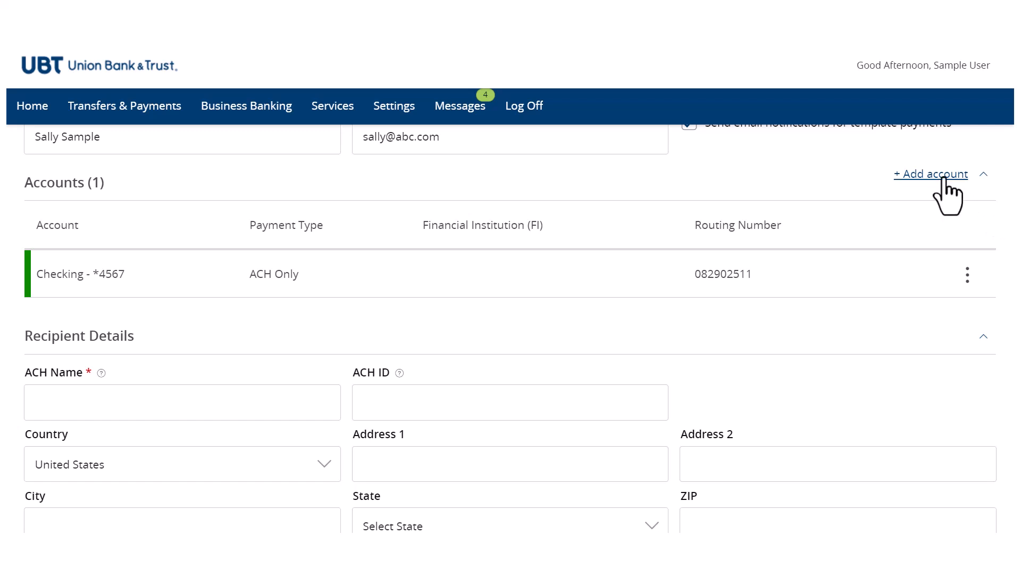
Step: Enter ACH name 'Sally Sample' and ACH ID 'Sample', then save the recipient
scroll(down, 3)
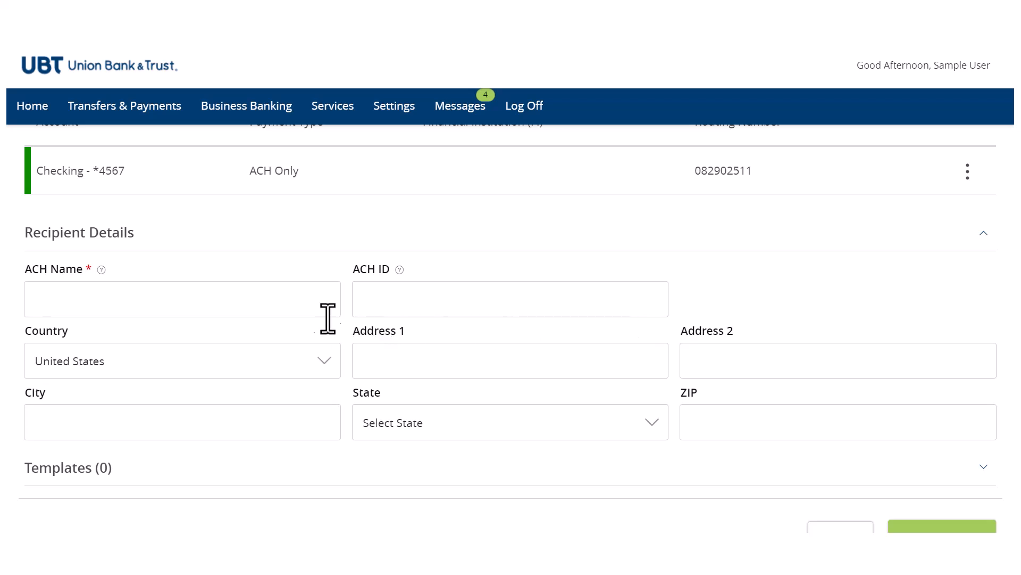
text(Sally)
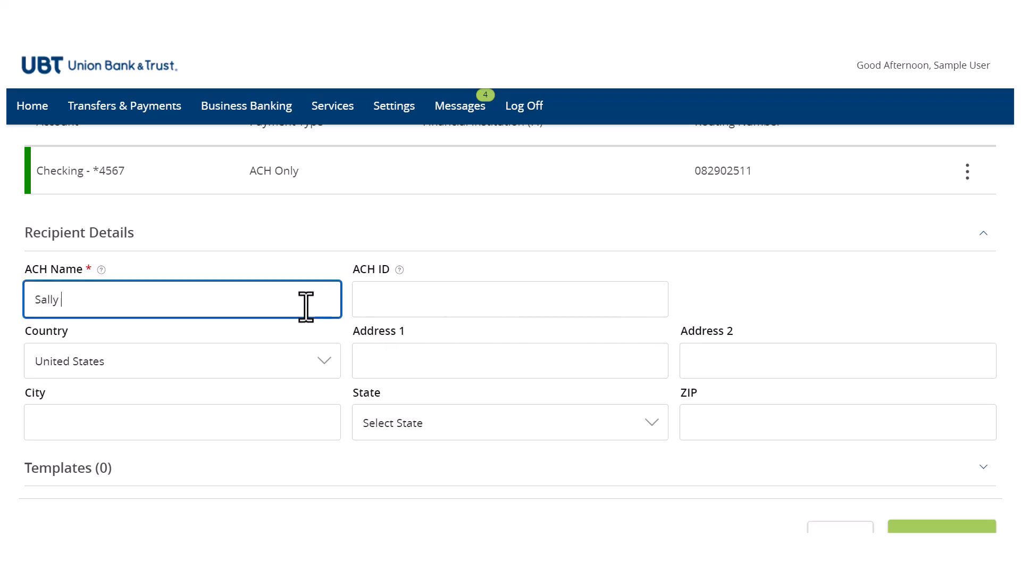
text(Sample)
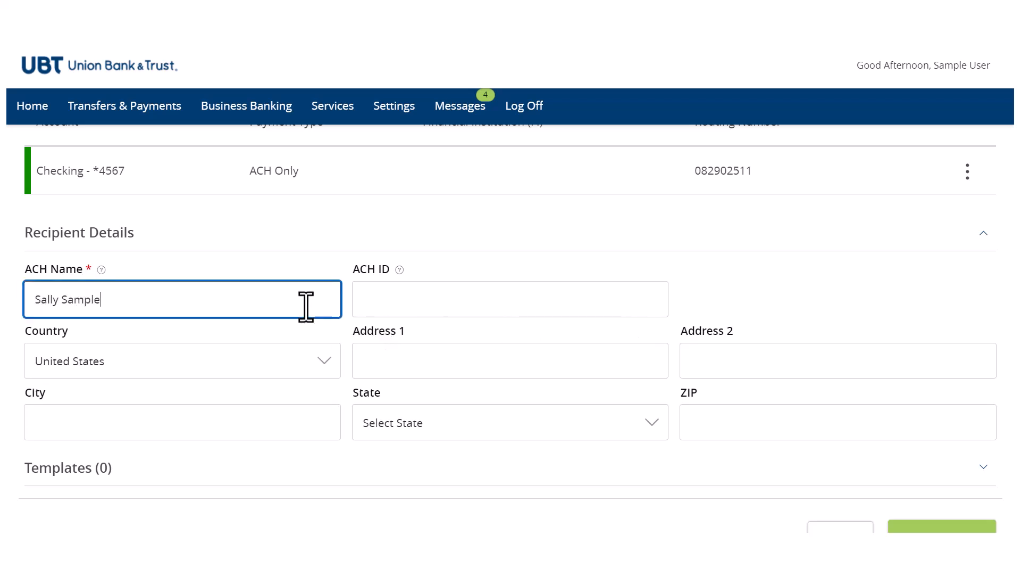
mouse_move(365, 264)
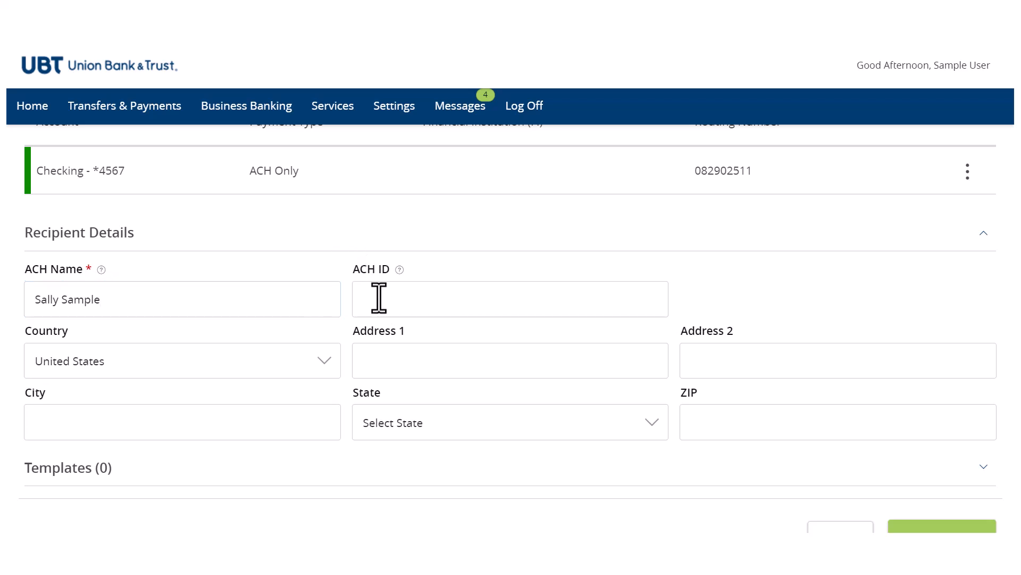
text(Sample)
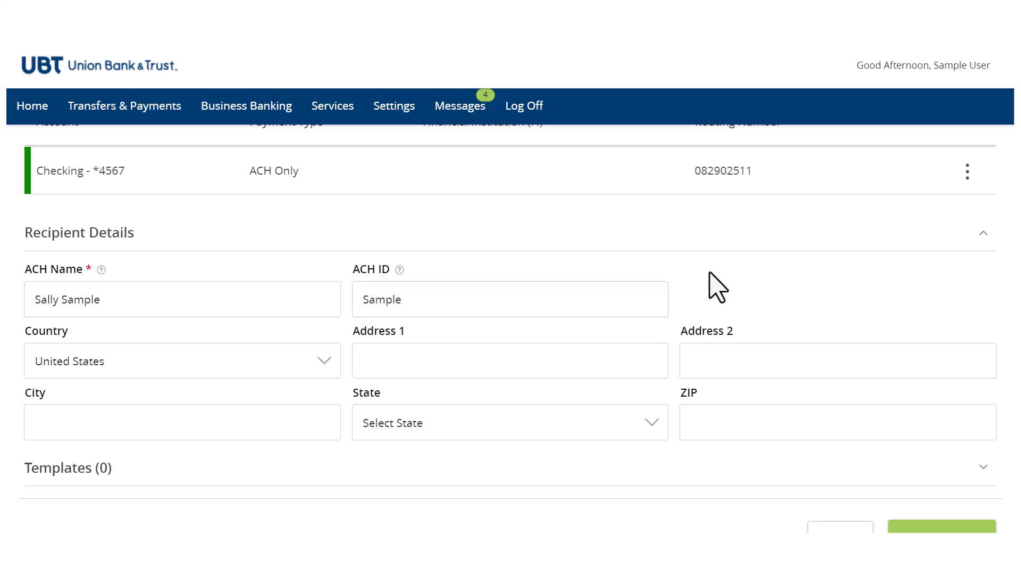
scroll(down, 3)
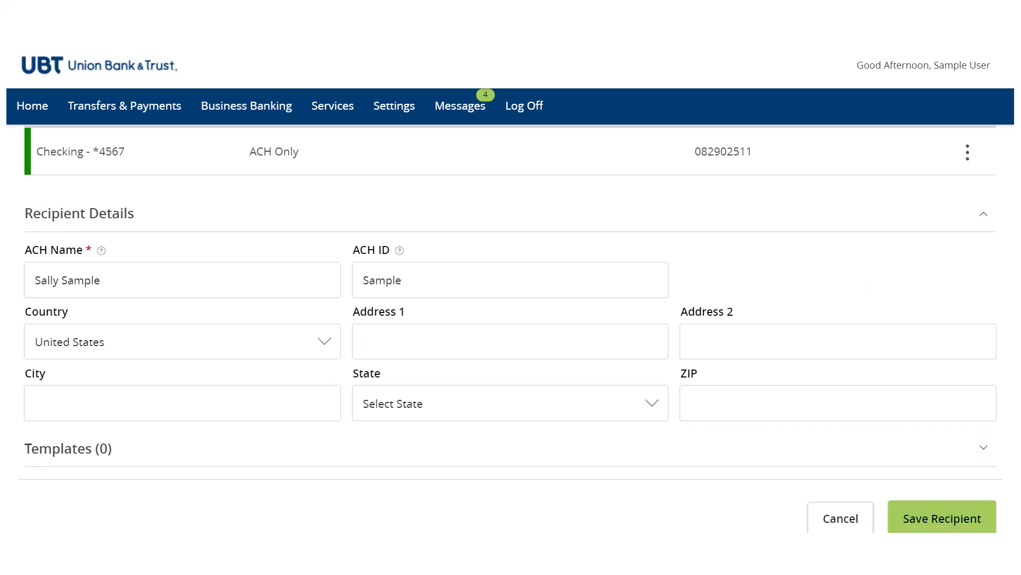
click(940, 517)
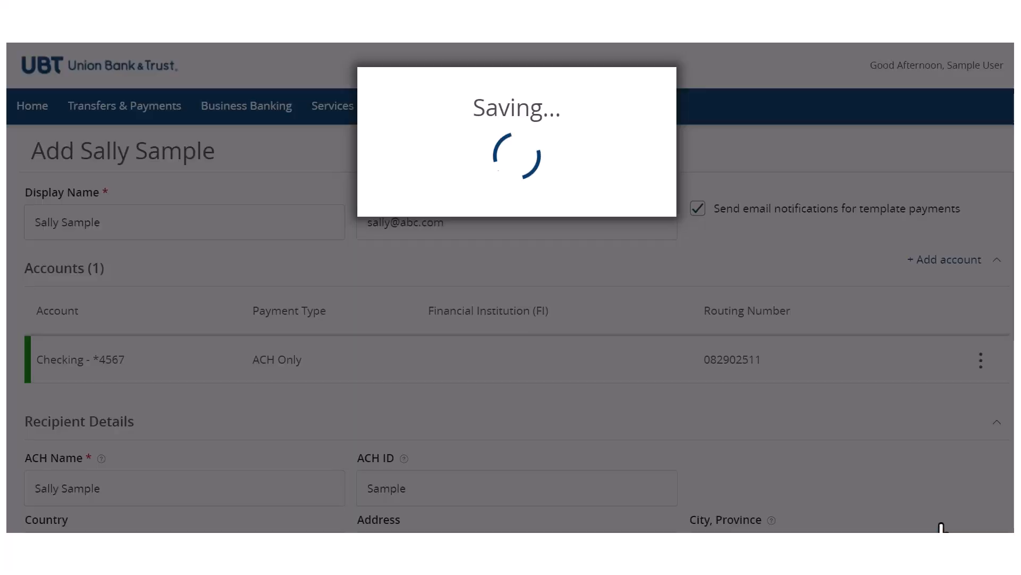